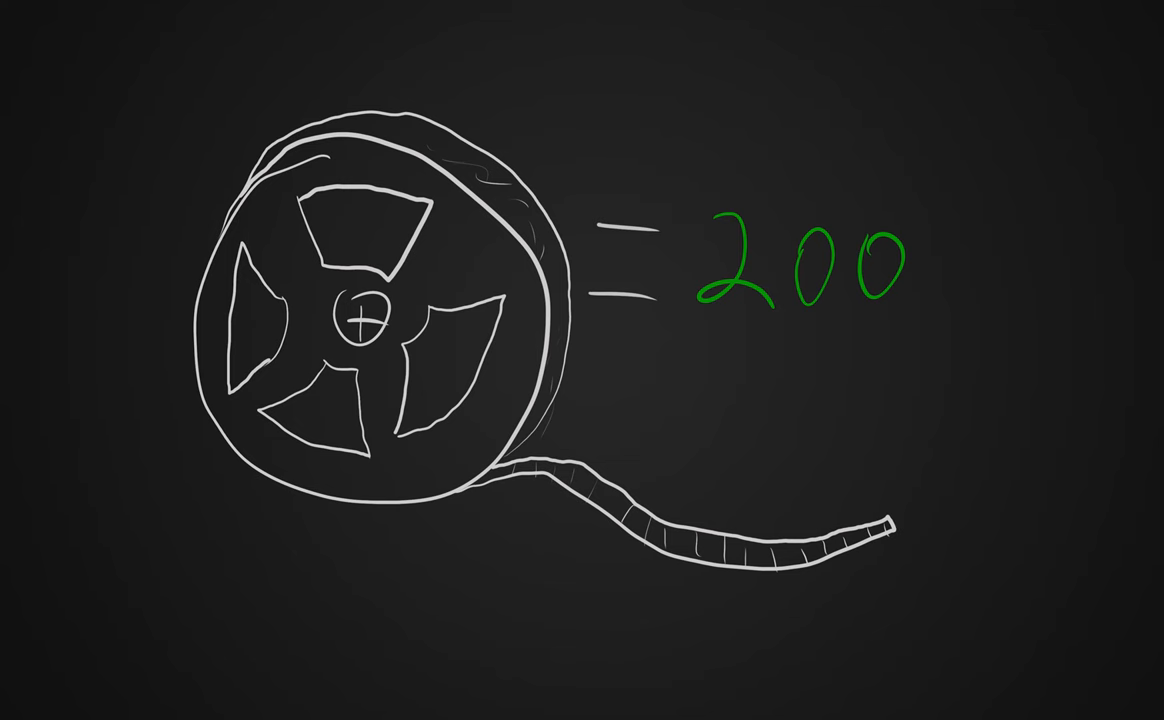
{"action": "type", "text": "-800"}
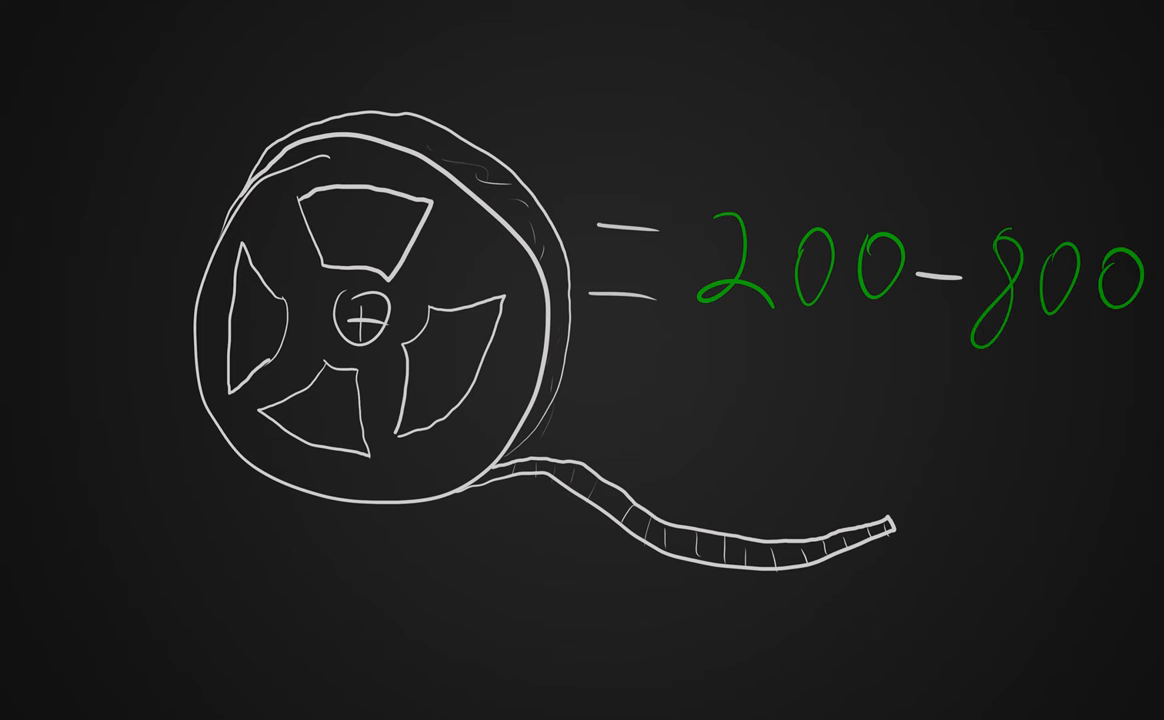